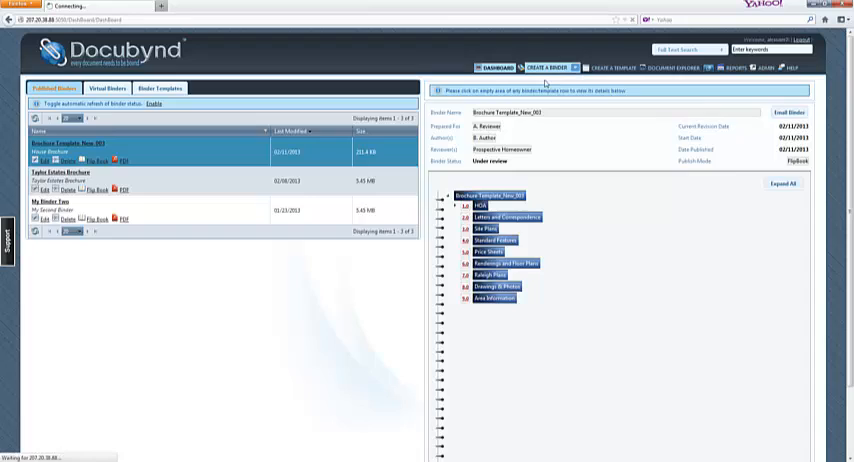
# - Start a new binder from the dashboard's CREATE A BINDER link
pyautogui.click(551, 67)
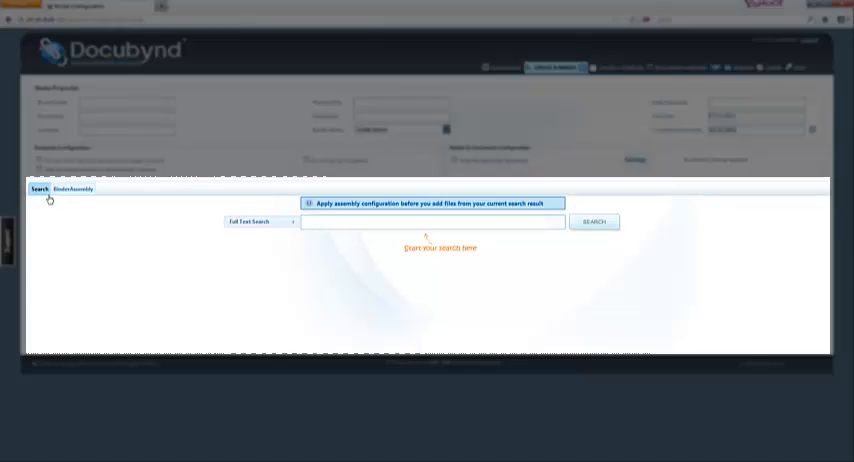
pyautogui.moveTo(72, 189)
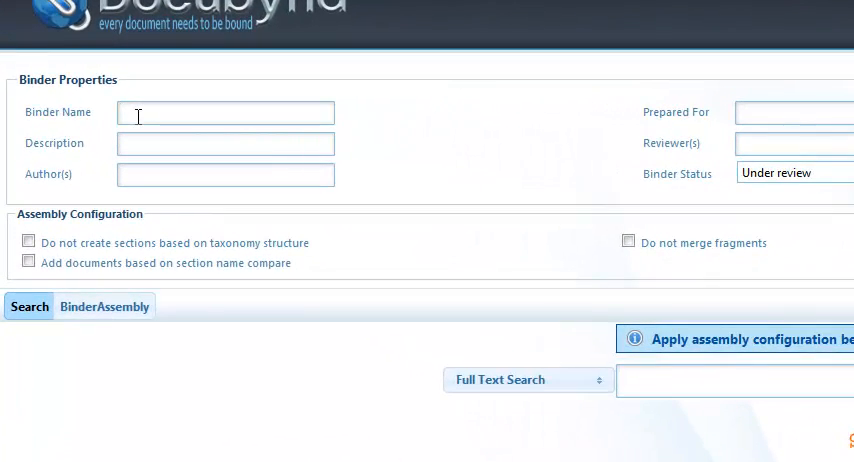
# - Name the binder 'Autumn Run Lot 38 Start Package' with description 'Contractor Start Package'
pyautogui.write('Autumn')
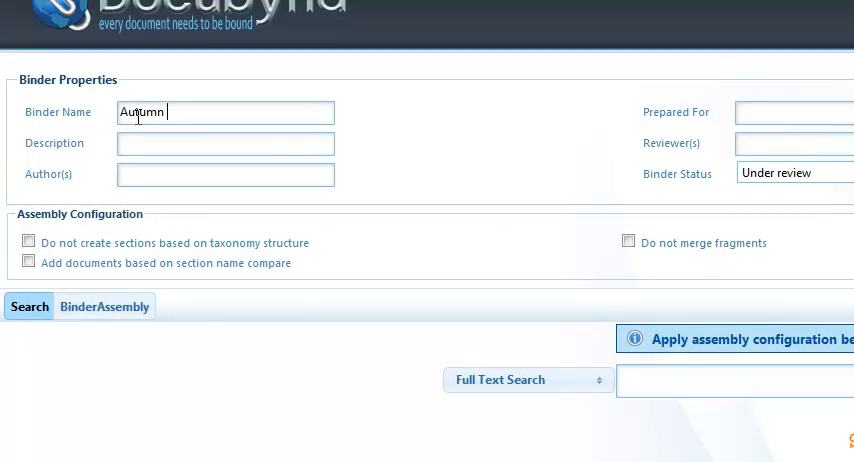
pyautogui.write('Run')
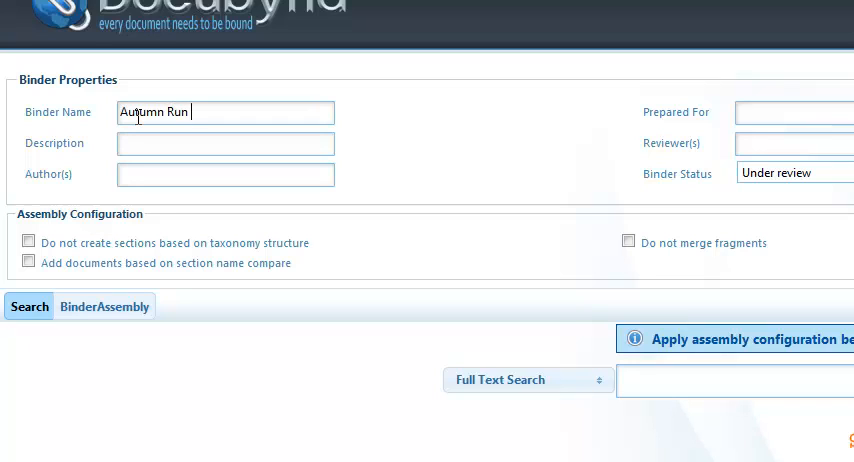
pyautogui.write('Lot 38')
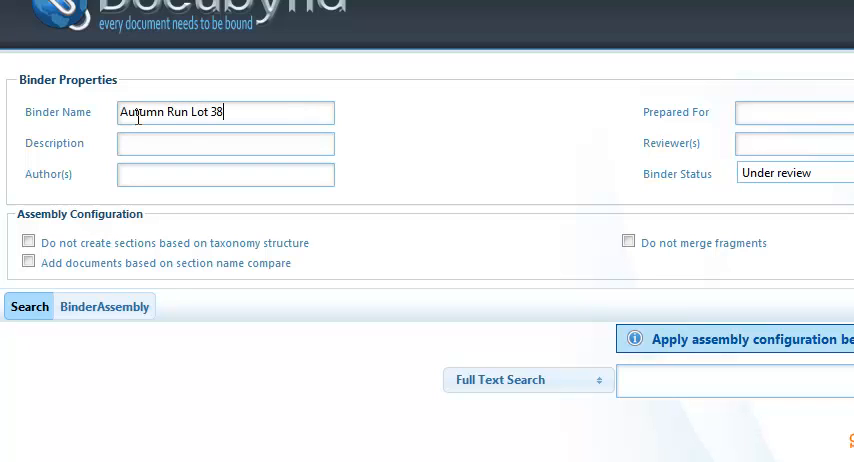
pyautogui.write('Start P')
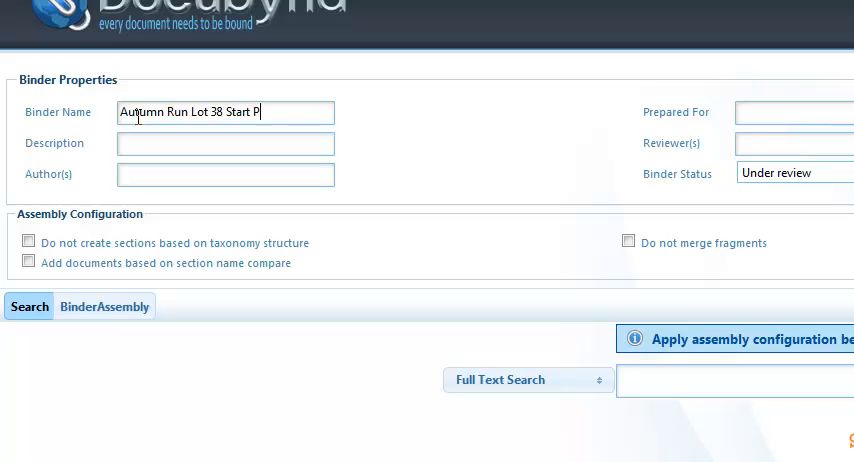
pyautogui.write('ackage')
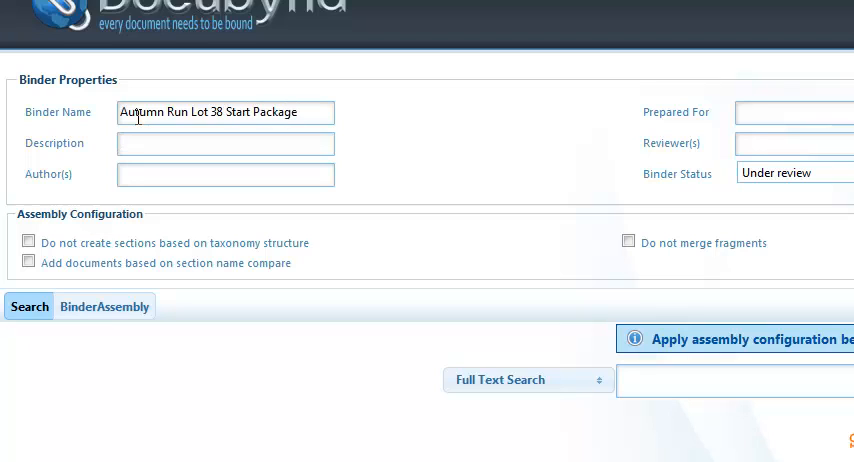
pyautogui.write('Const')
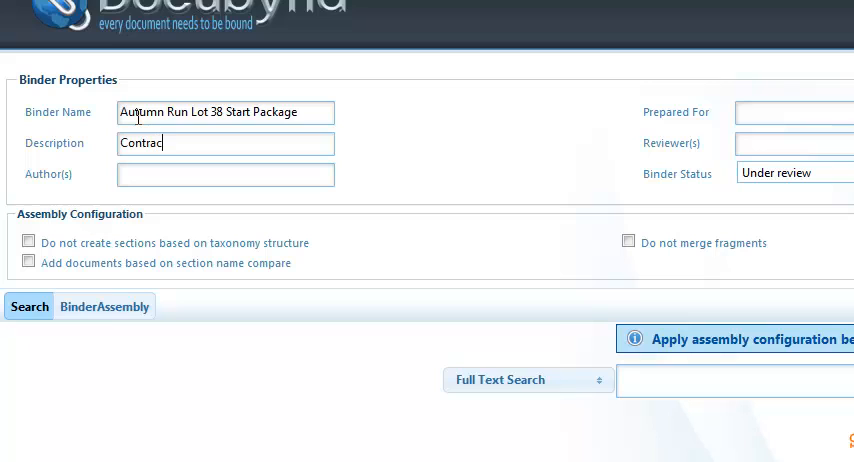
pyautogui.write('tor')
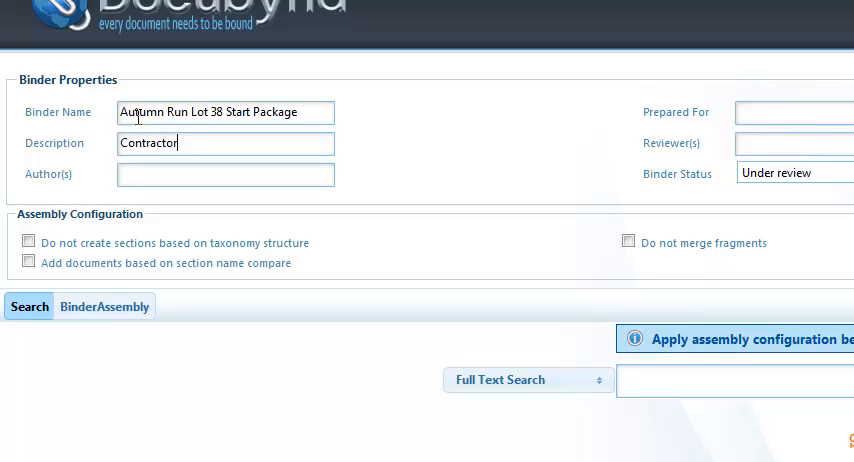
pyautogui.write('Start')
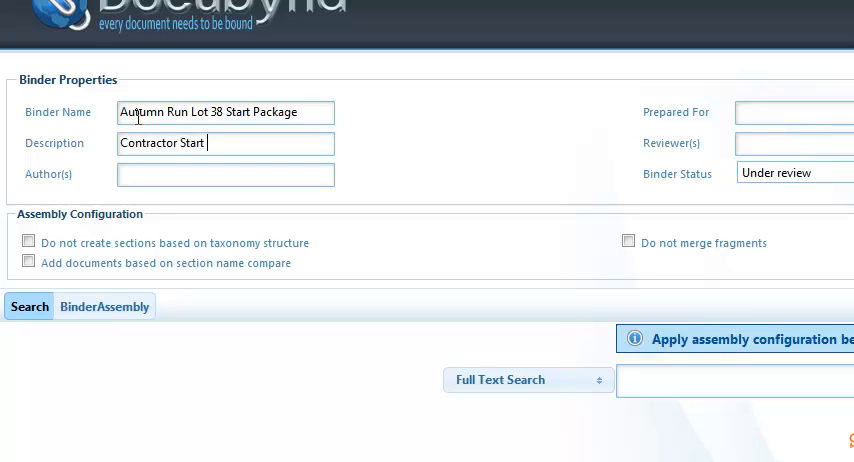
pyautogui.write('Package')
pyautogui.click(225, 174)
pyautogui.write('Joe Smith')
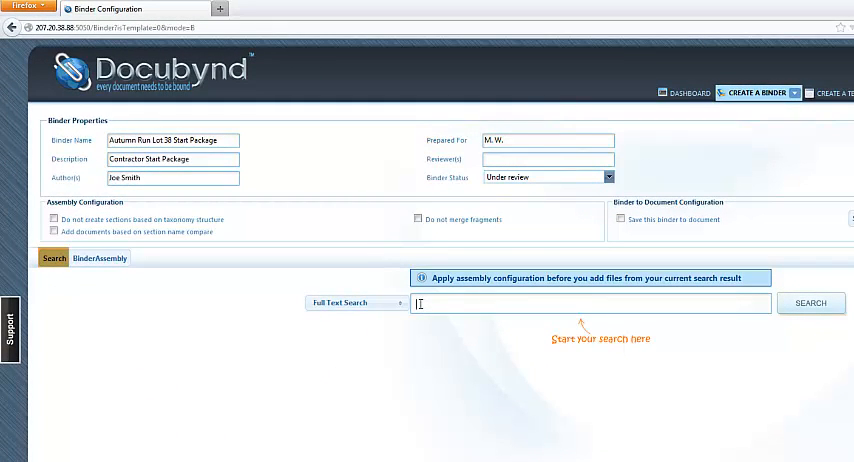
# - Search documents for 'Autumn Run Lot 38' using Exact Search
pyautogui.write('Autumn')
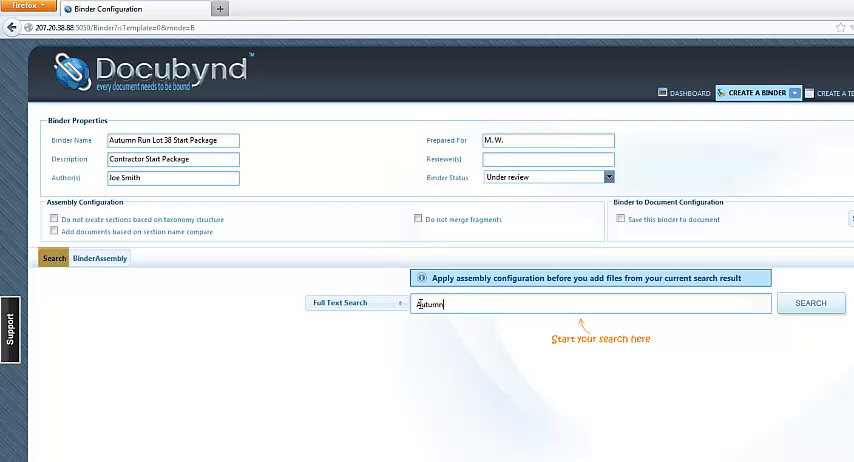
pyautogui.write('Run Lot')
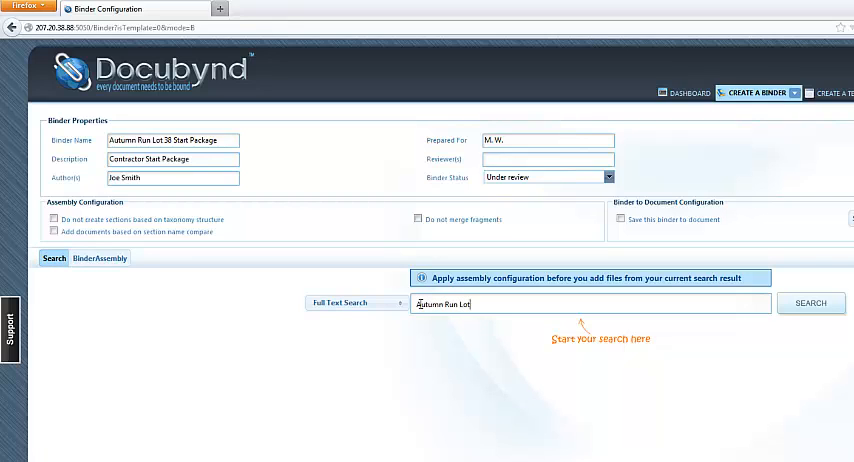
pyautogui.write('38')
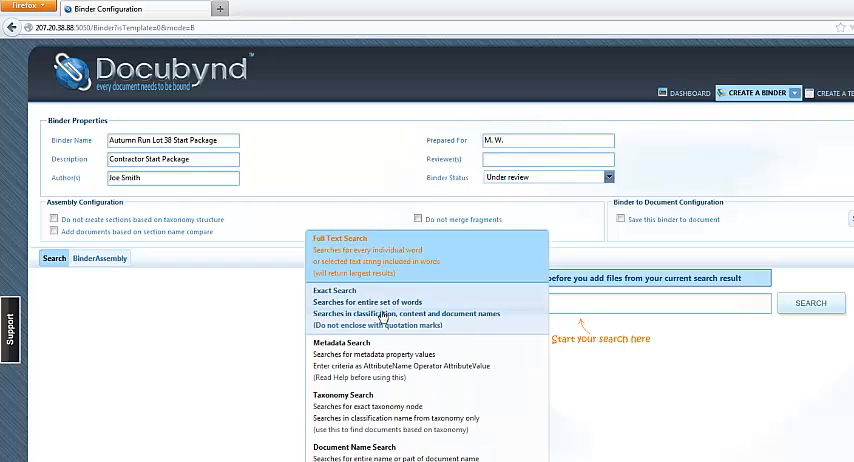
pyautogui.click(333, 302)
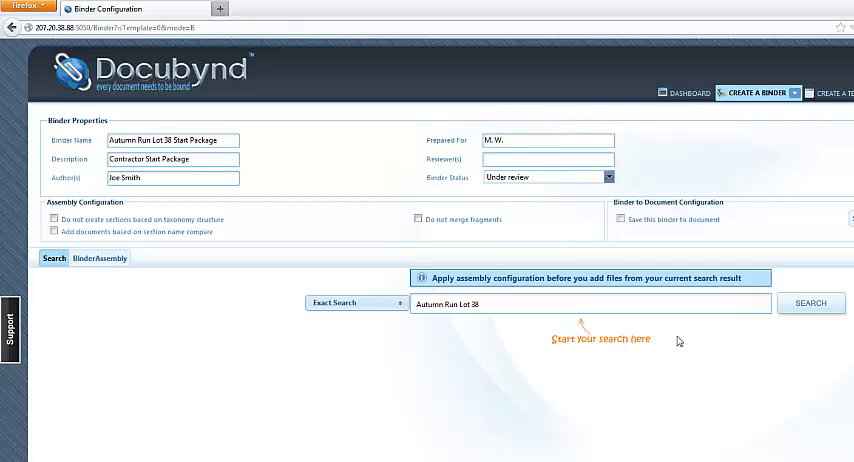
pyautogui.moveTo(482, 344)
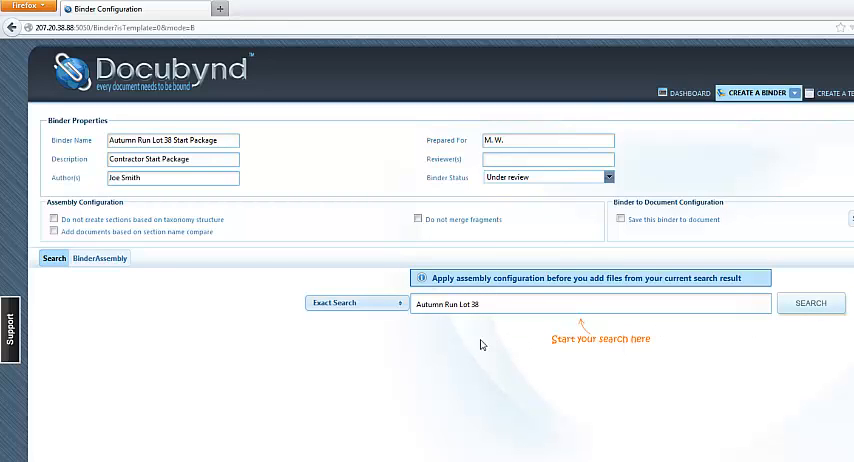
pyautogui.moveTo(399, 320)
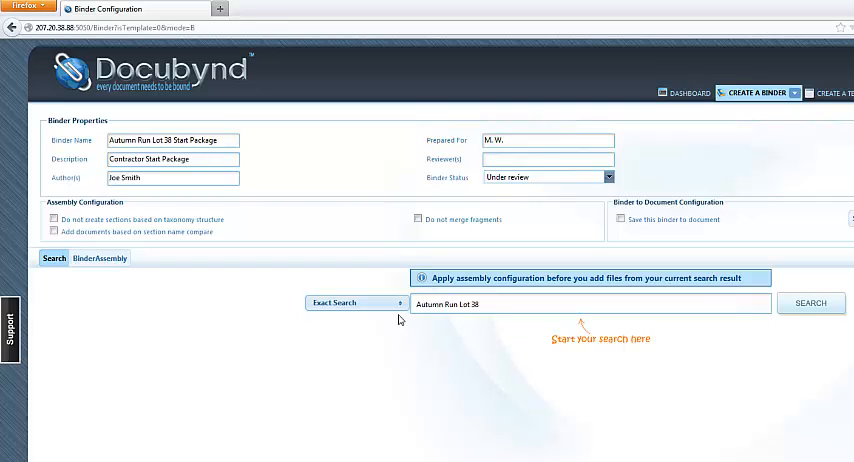
pyautogui.moveTo(817, 327)
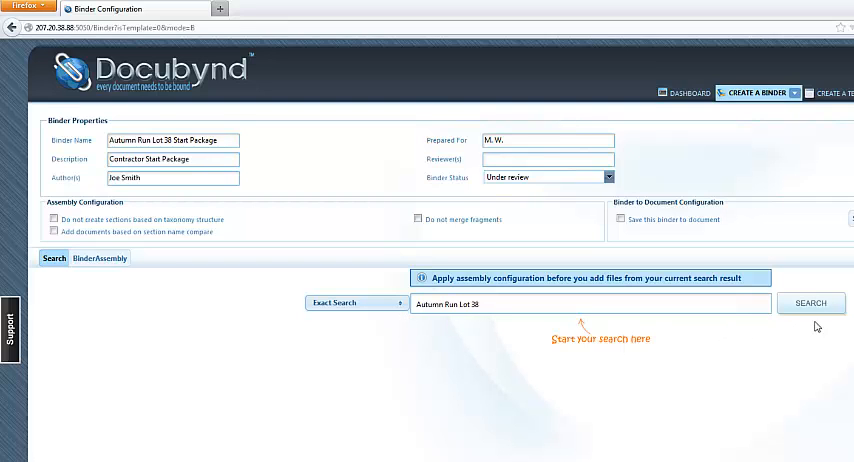
pyautogui.click(811, 303)
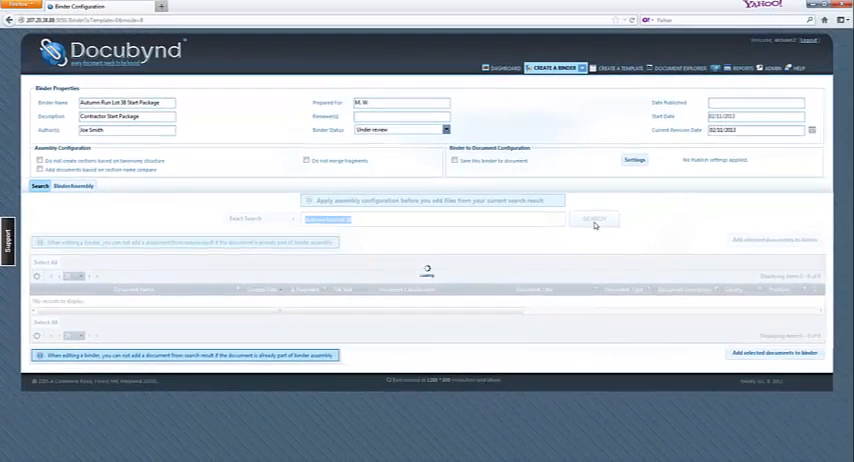
# - Scroll through the 14 Lot 38 results, including site plan, permit and purchase orders
pyautogui.click(592, 218)
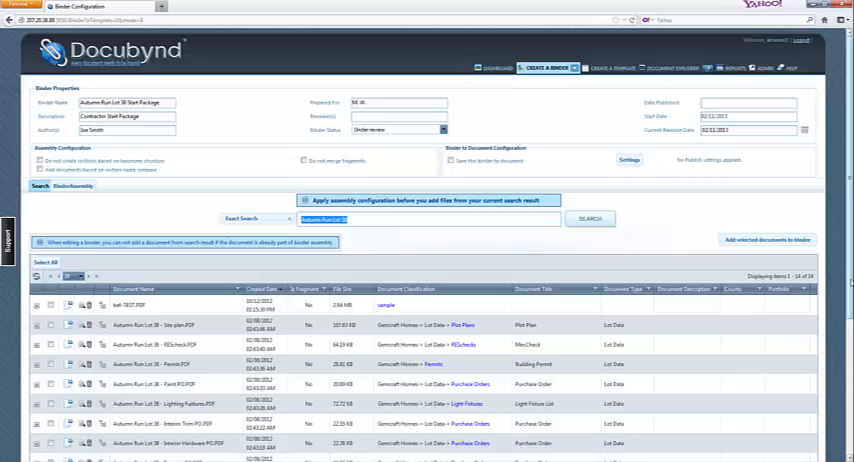
pyautogui.scroll(-3)
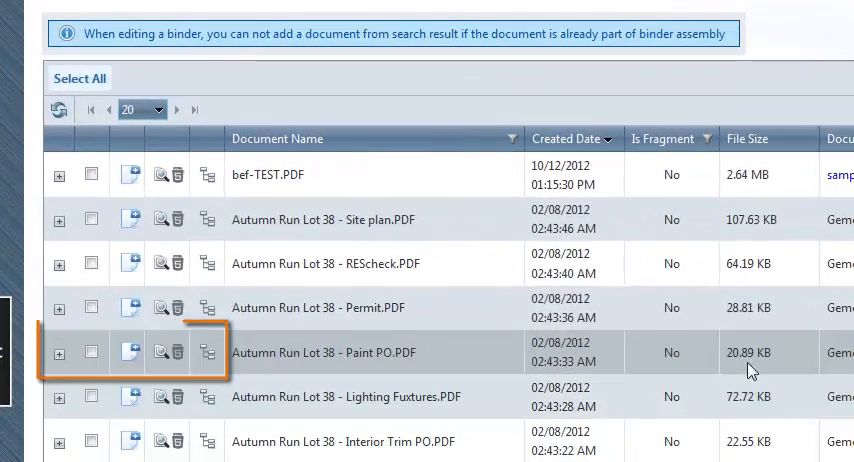
pyautogui.moveTo(187, 373)
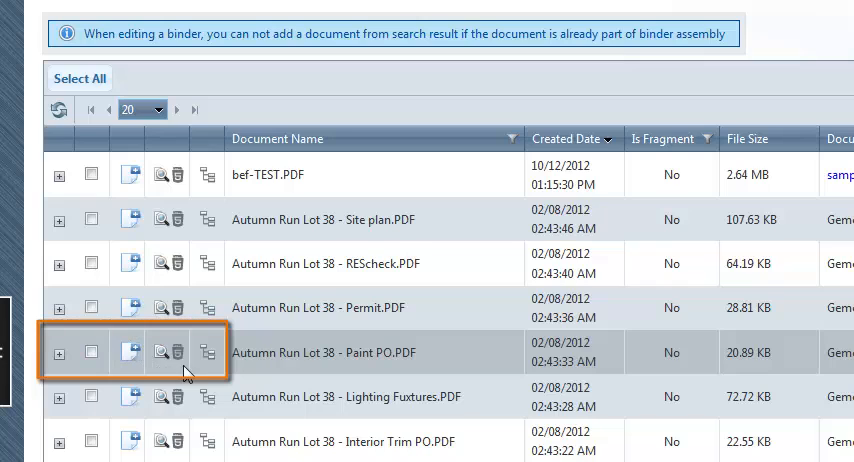
pyautogui.moveTo(140, 373)
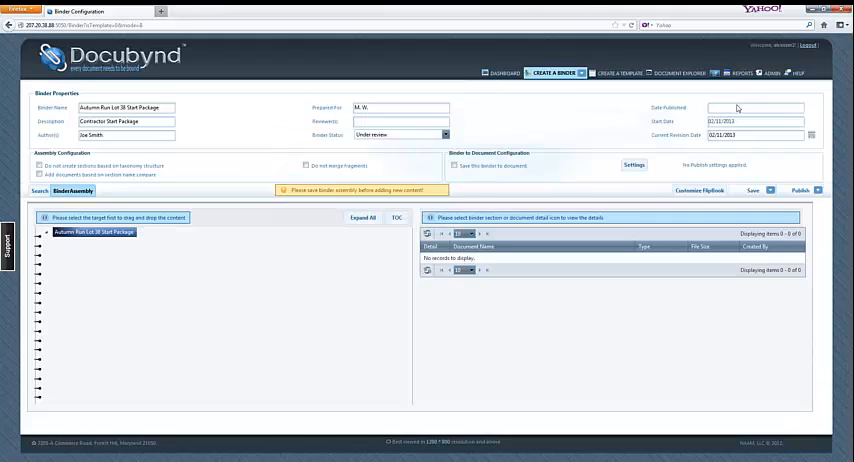
# - Expand all and order sections: Summary Selection Sheets, Change Orders, Permits, Purchase Orders
pyautogui.click(362, 217)
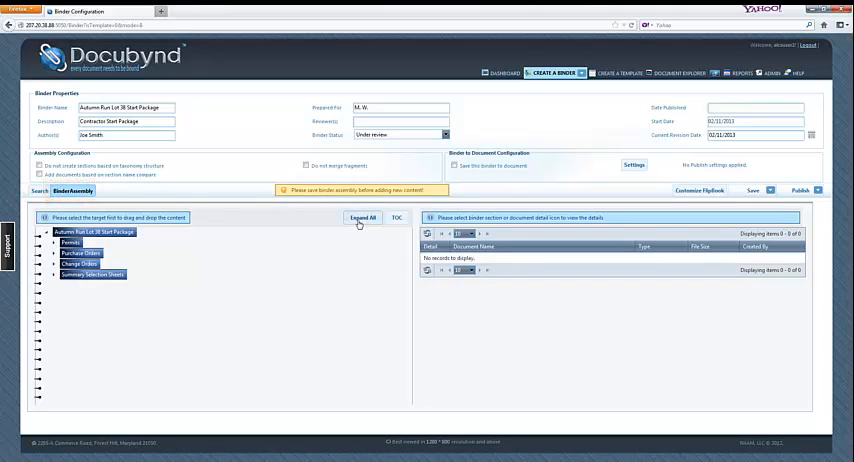
pyautogui.click(361, 217)
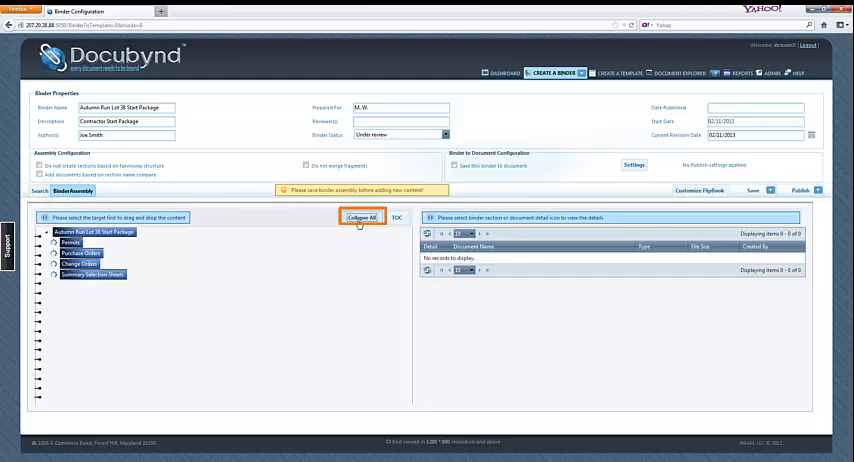
pyautogui.click(362, 217)
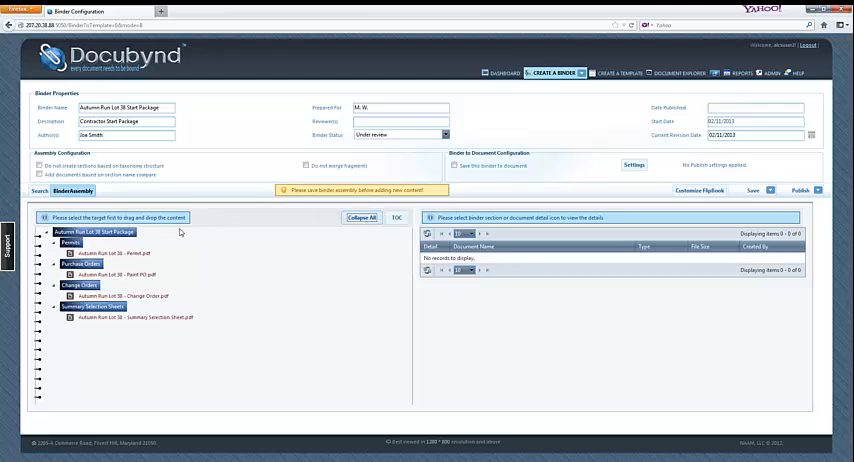
pyautogui.moveTo(160, 253)
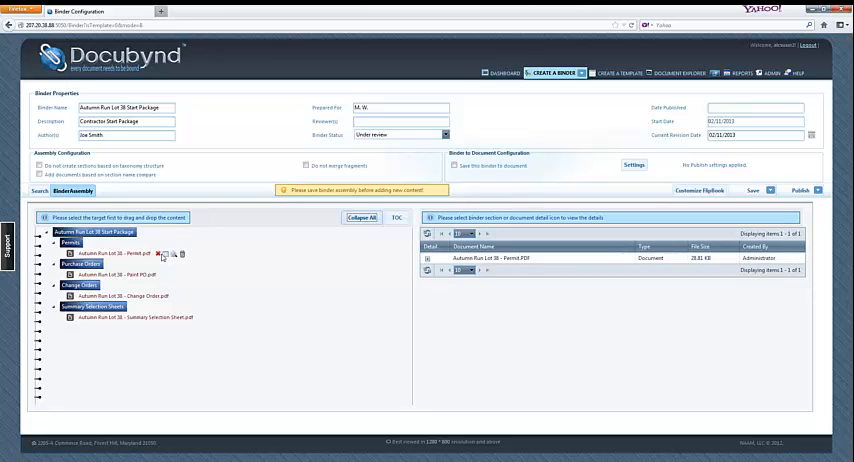
pyautogui.rightClick(96, 305)
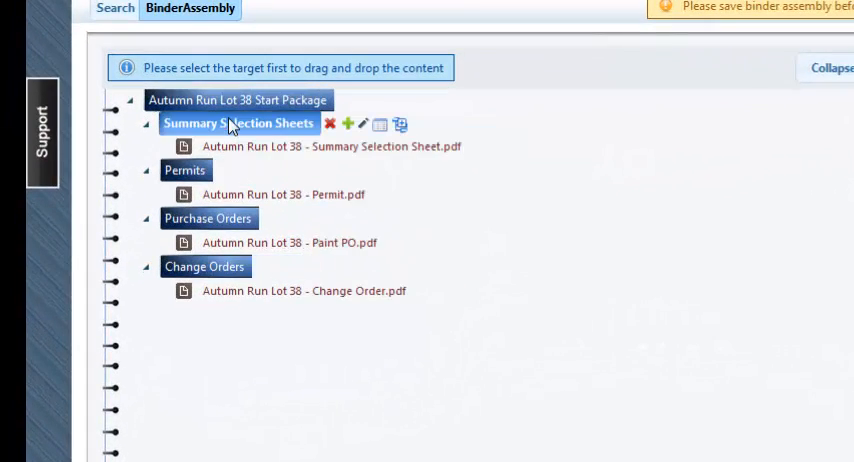
pyautogui.click(186, 170)
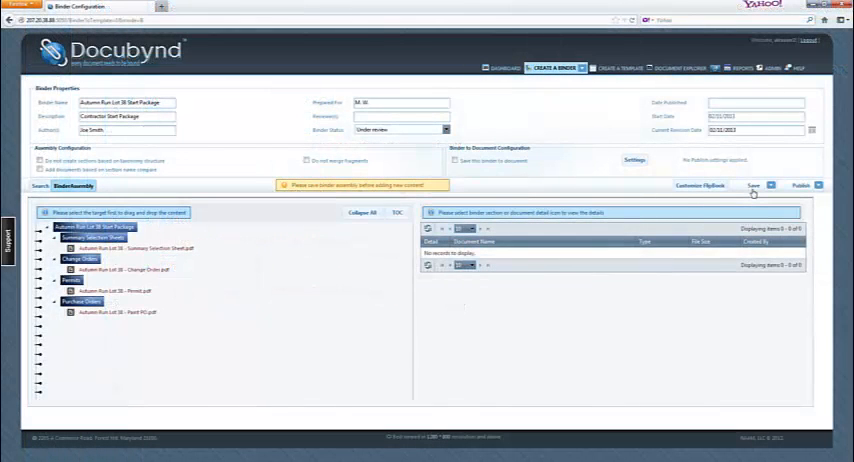
# - Save the binder assembly with its four reordered sections
pyautogui.click(770, 184)
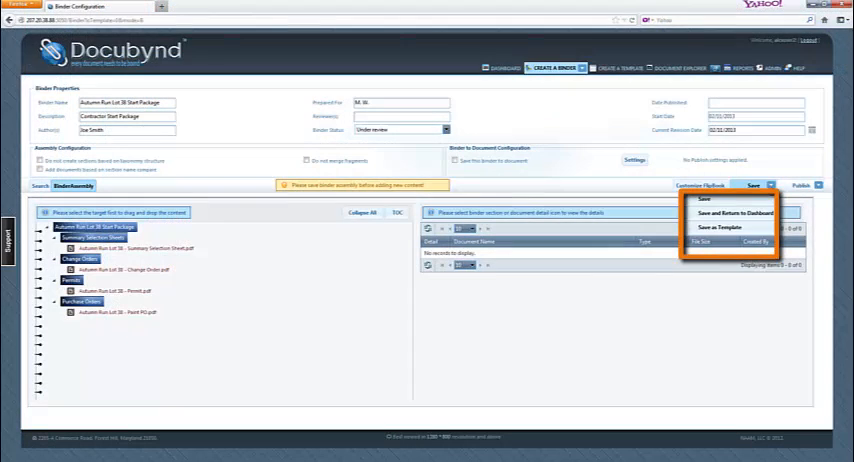
pyautogui.click(705, 197)
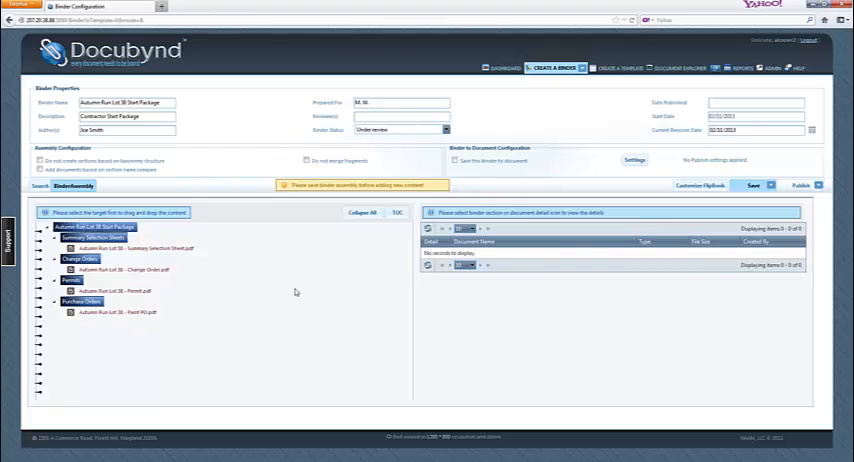
pyautogui.click(40, 186)
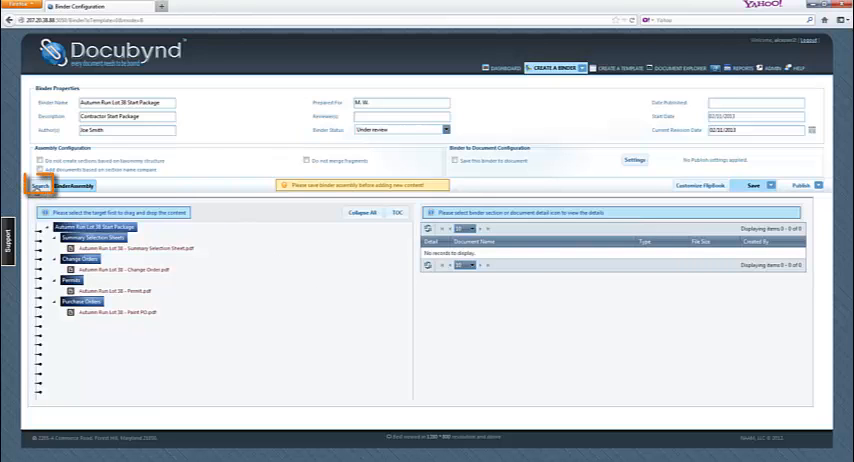
# - Select the Framing PO and Drywall PO search results and add them to the binder
pyautogui.click(40, 186)
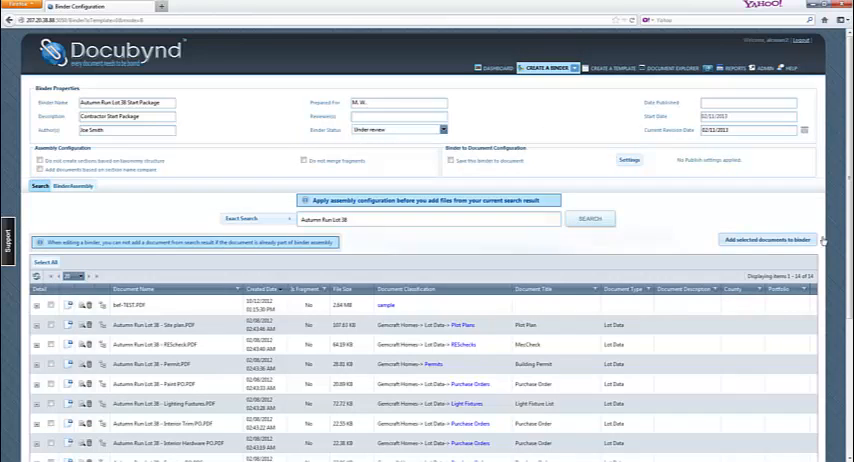
pyautogui.scroll(-3)
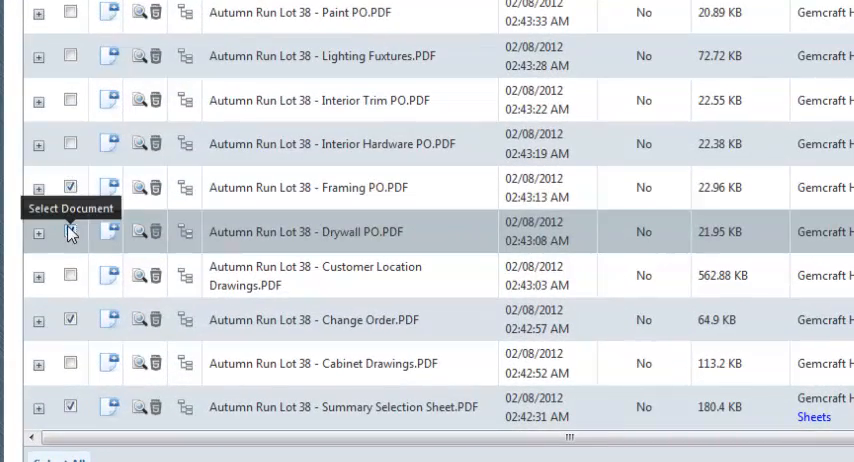
pyautogui.click(70, 231)
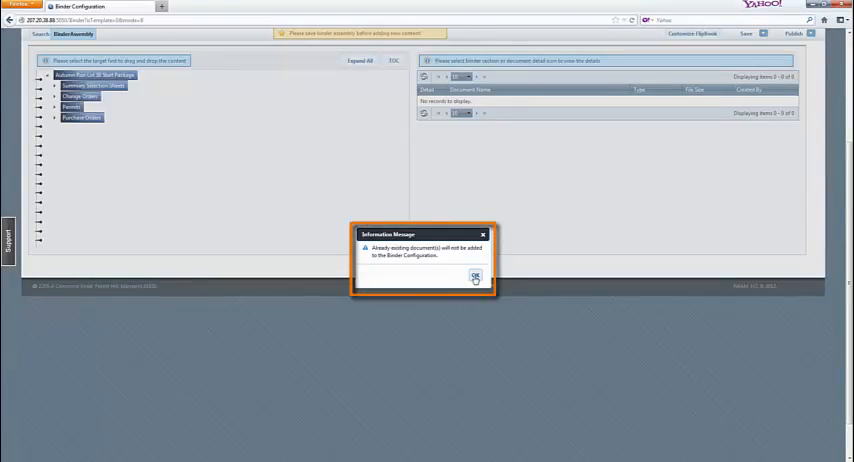
# - Dismiss the already-included notice and expand all to see both POs under Purchase Orders
pyautogui.click(475, 277)
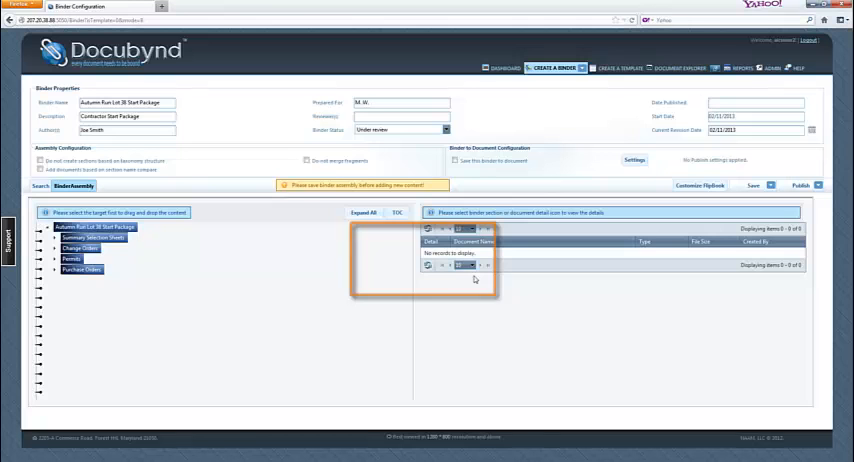
pyautogui.click(364, 212)
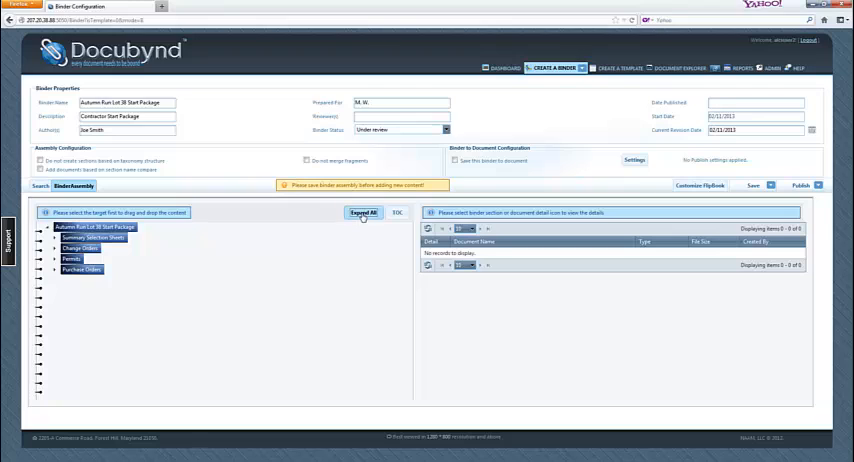
pyautogui.click(363, 212)
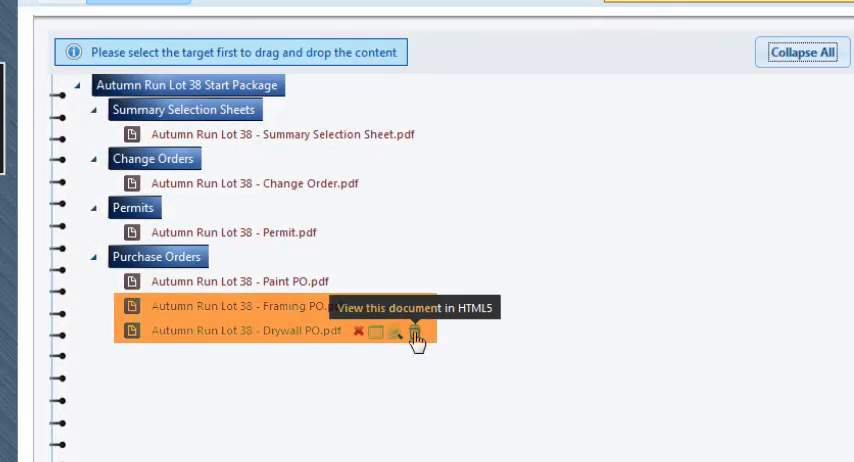
pyautogui.moveTo(418, 313)
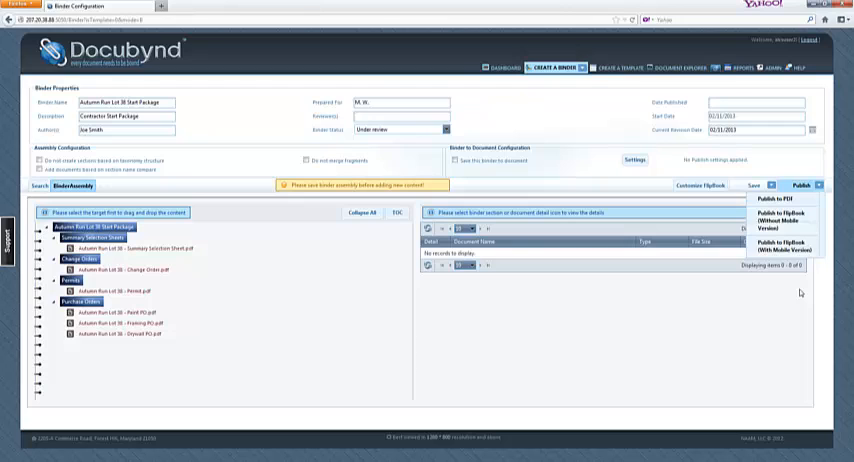
pyautogui.moveTo(783, 248)
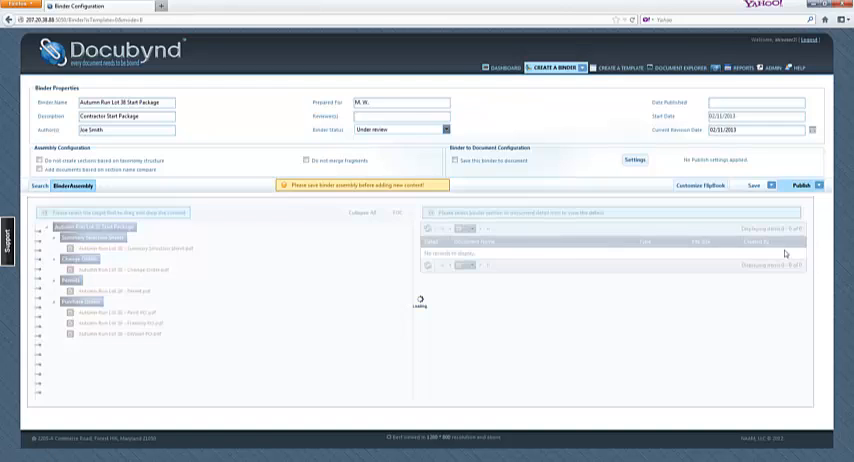
# - Publish the binder to PDF
pyautogui.click(489, 68)
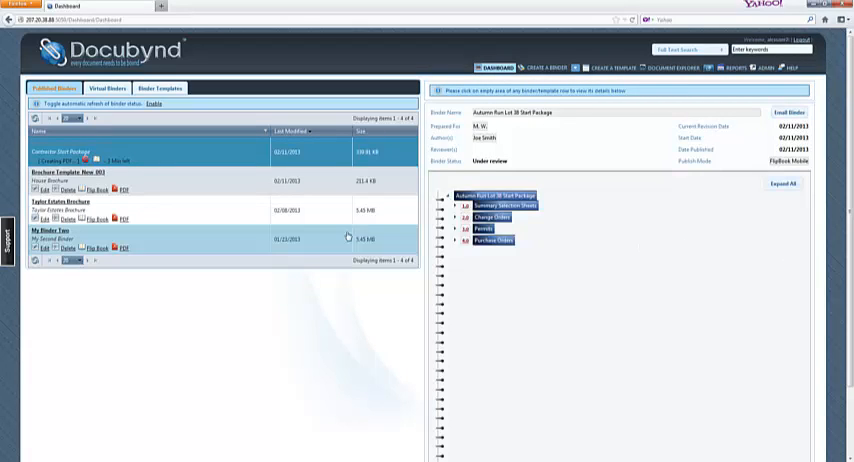
pyautogui.moveTo(48, 201)
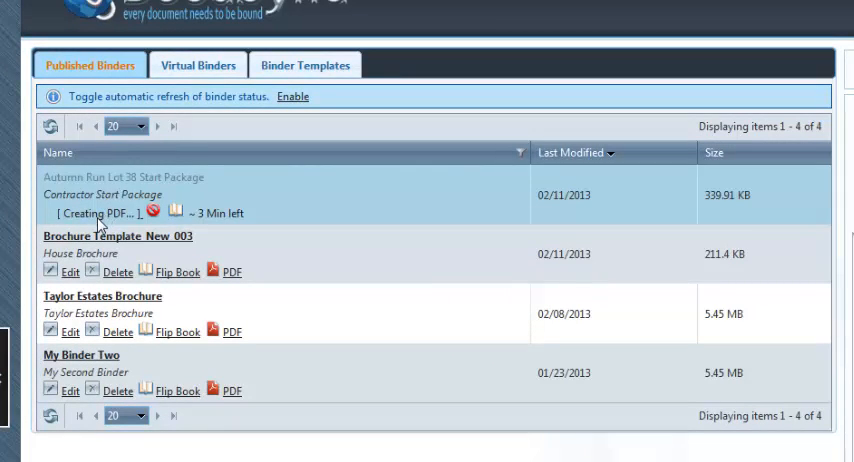
pyautogui.moveTo(152, 213)
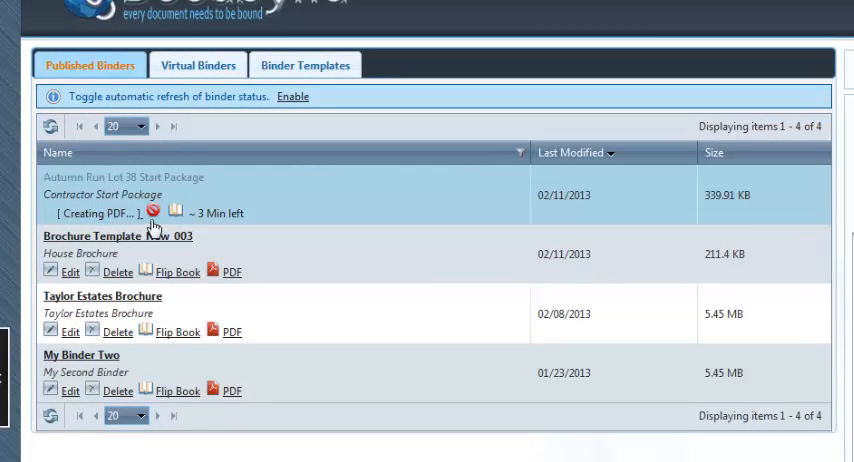
pyautogui.moveTo(154, 212)
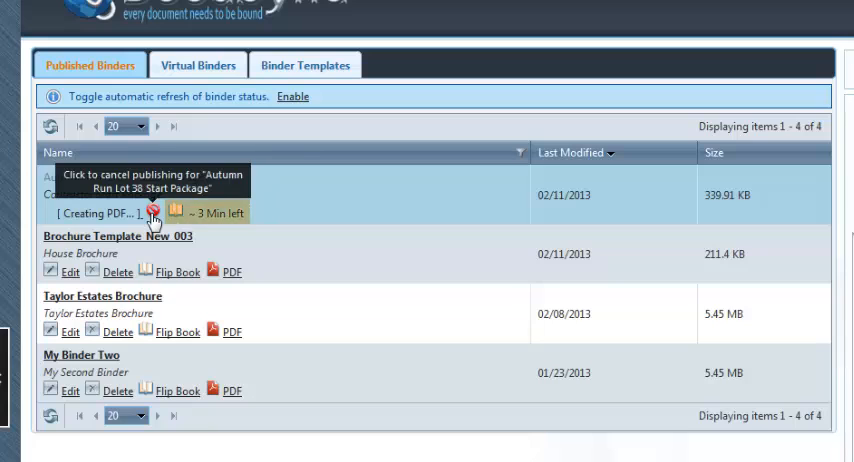